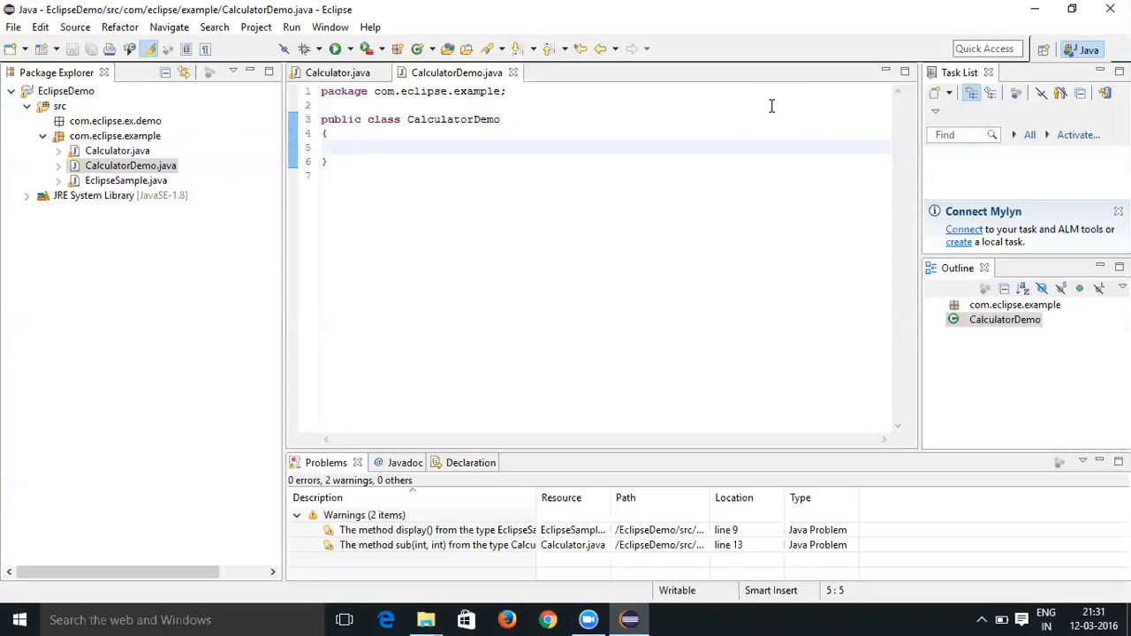
Insert a public static void main(String[] args) method from the 'main' template.
text(main)
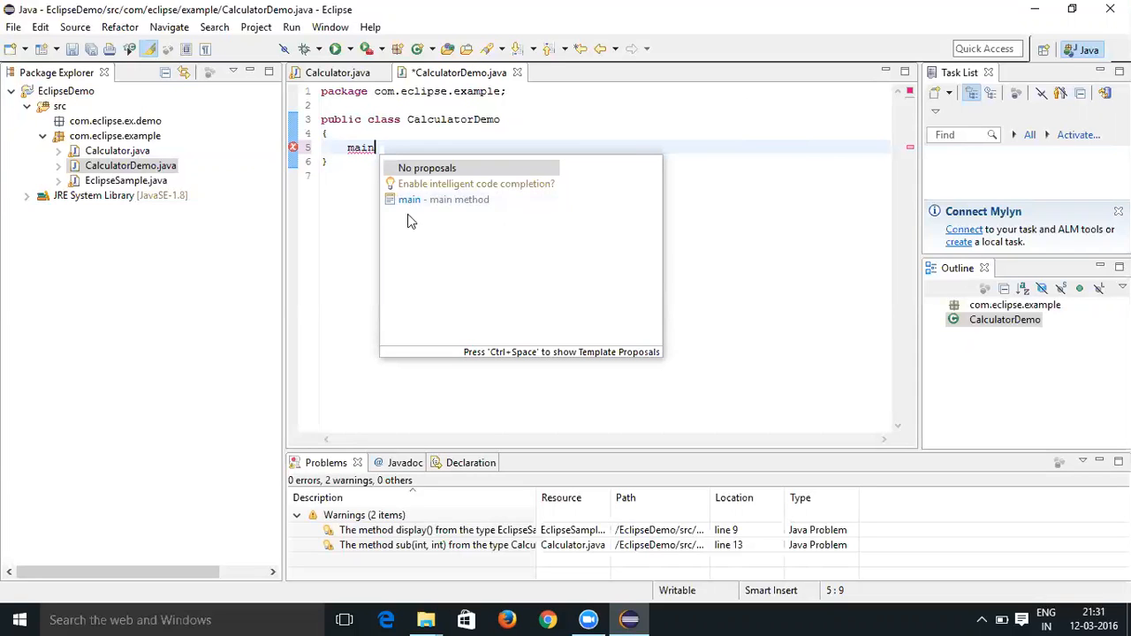
mouse_move(459, 199)
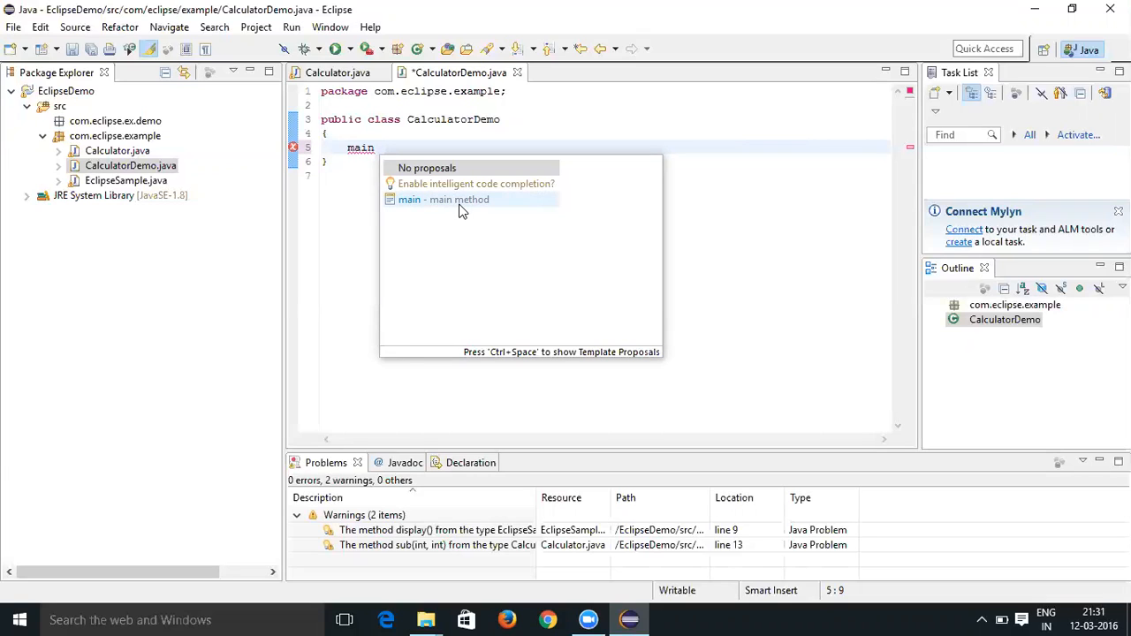
mouse_move(430, 204)
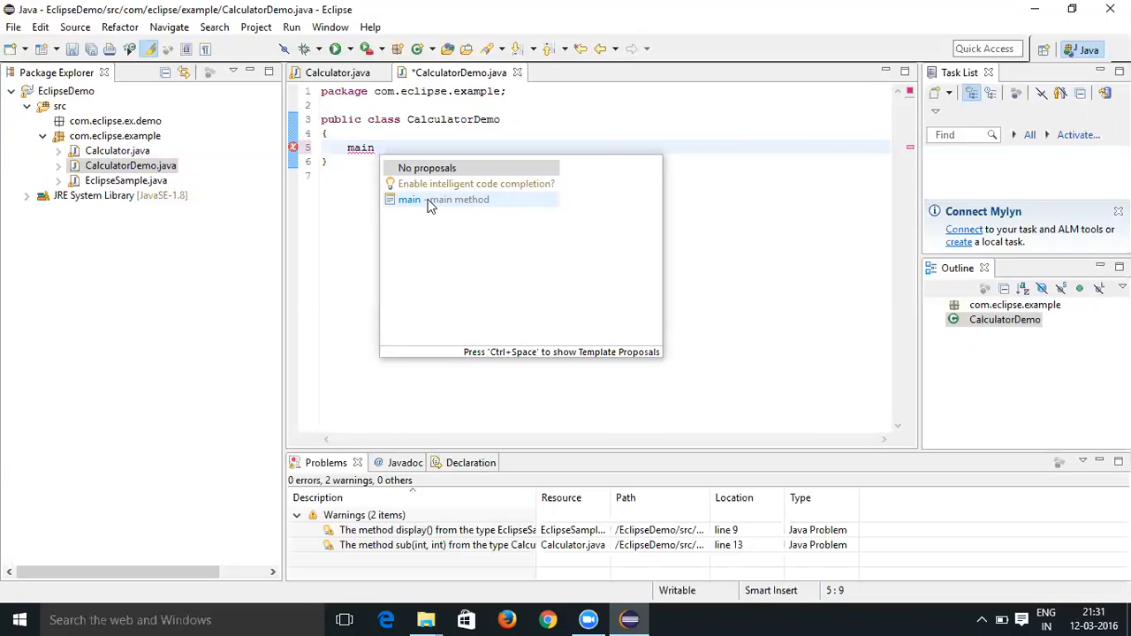
double_click(409, 199)
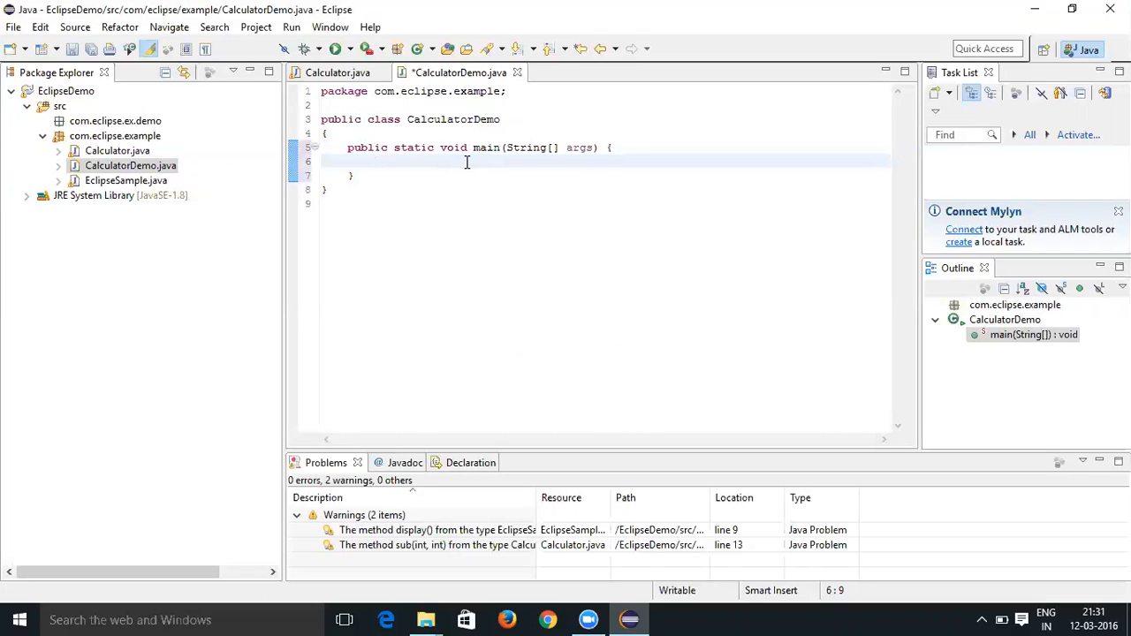
Save, then add System.out.println("Hello Ctrl+Space") via the sysout template.
key(ctrl+s)
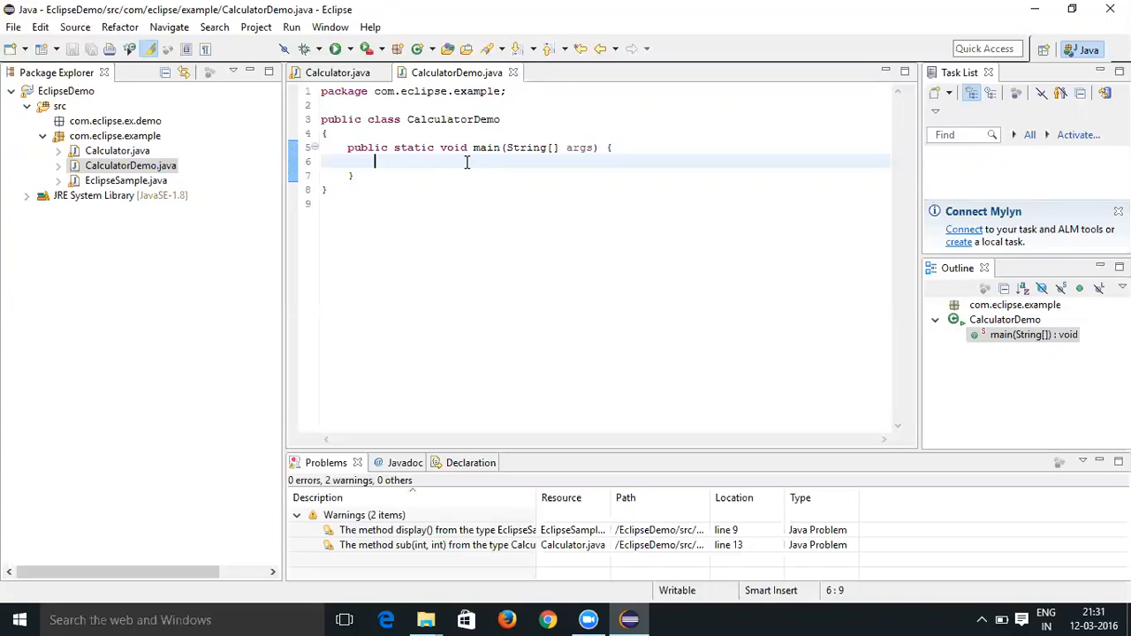
text(sys)
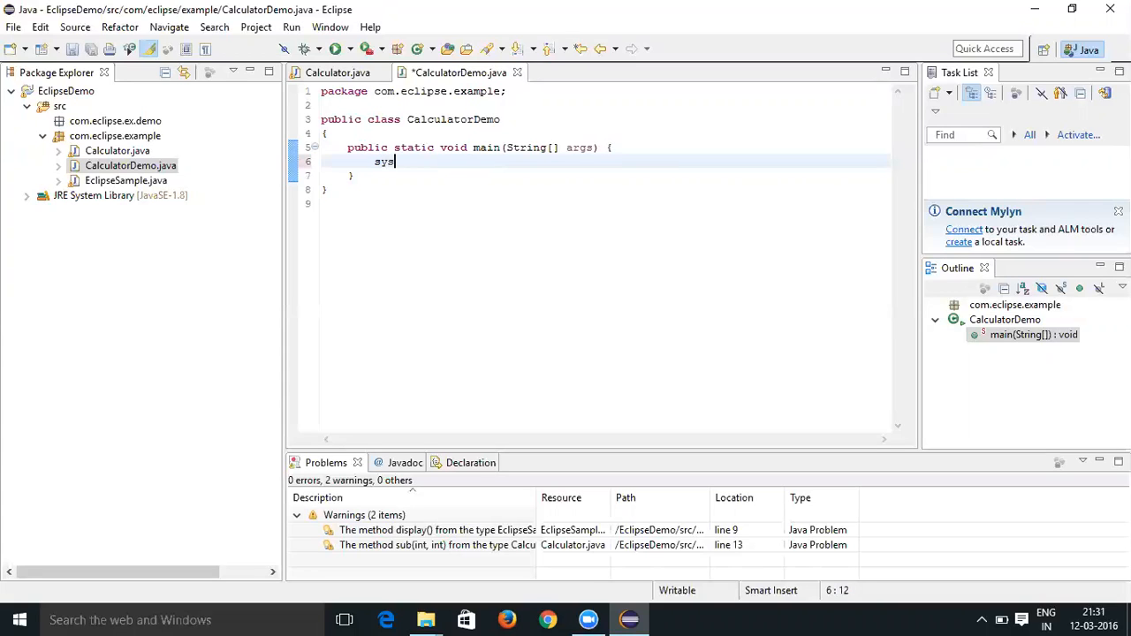
text(out)
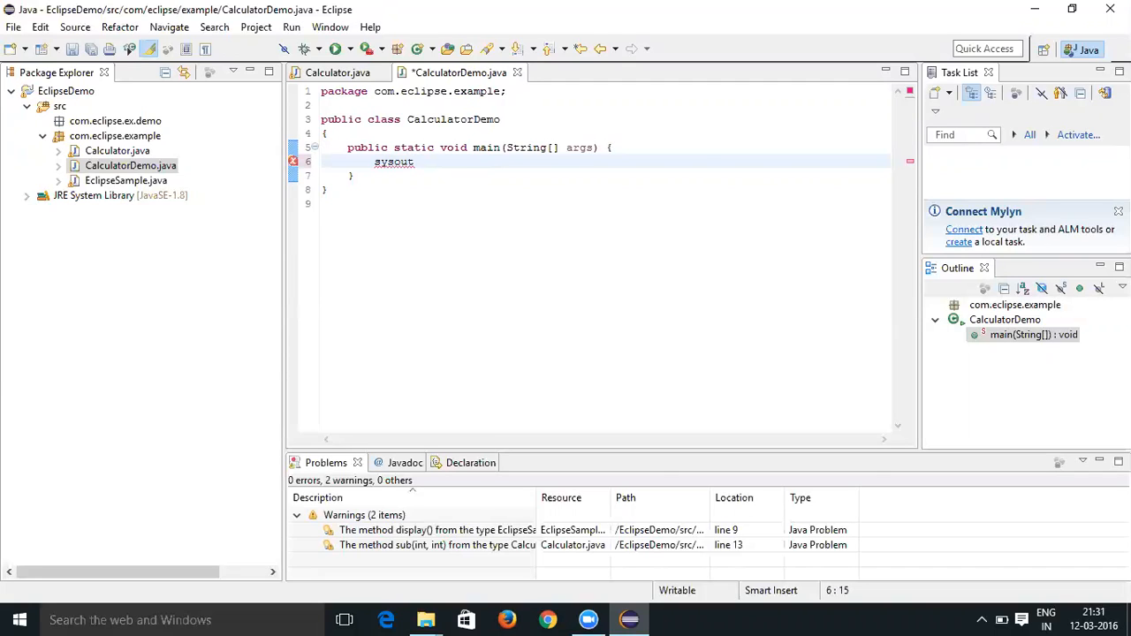
key(ctrl+space)
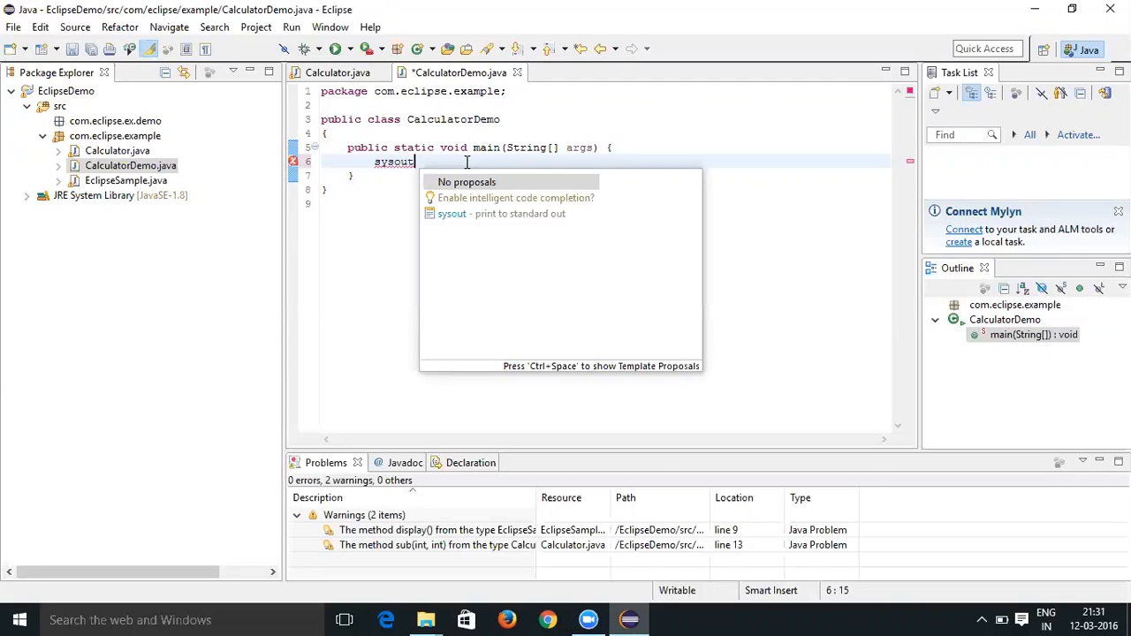
mouse_move(476, 220)
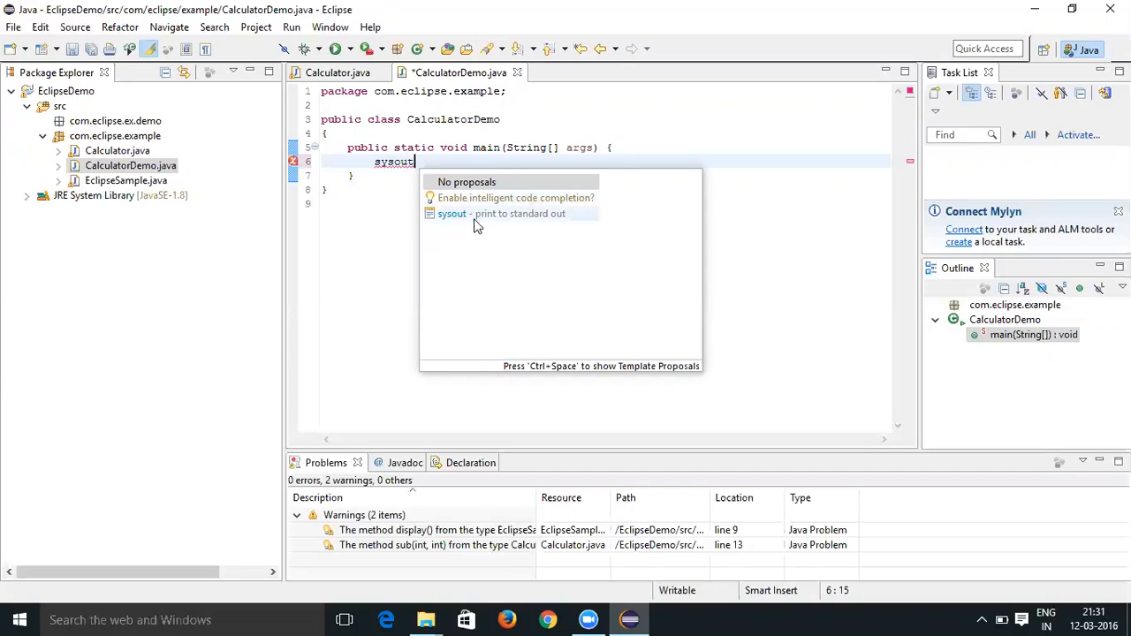
mouse_move(473, 219)
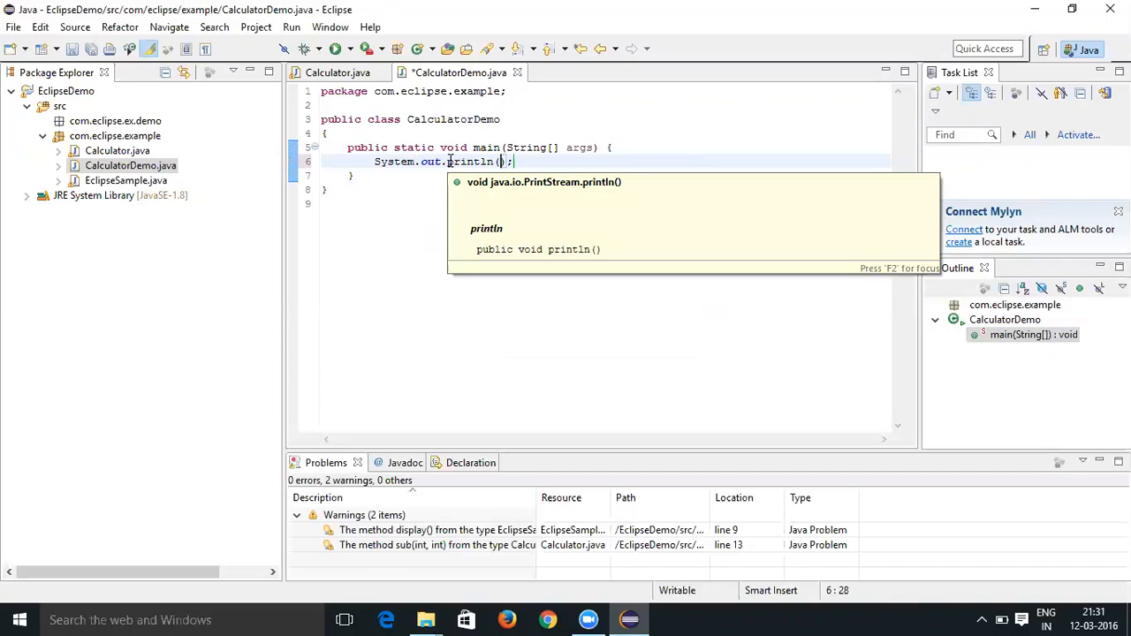
text("Hello C)
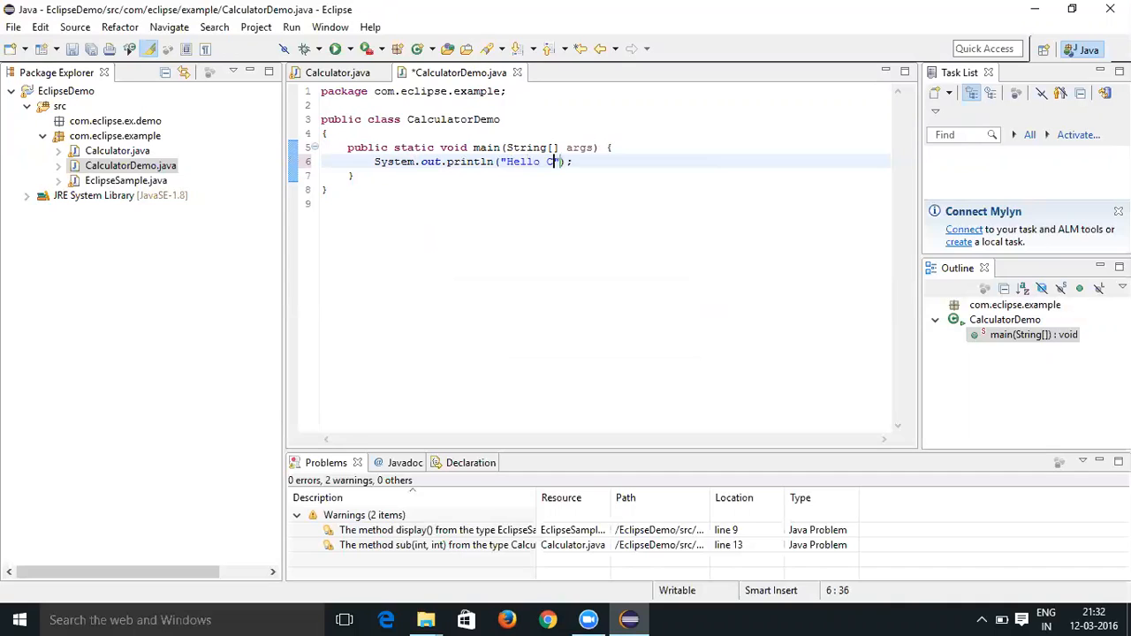
text(Ctrl+Space)
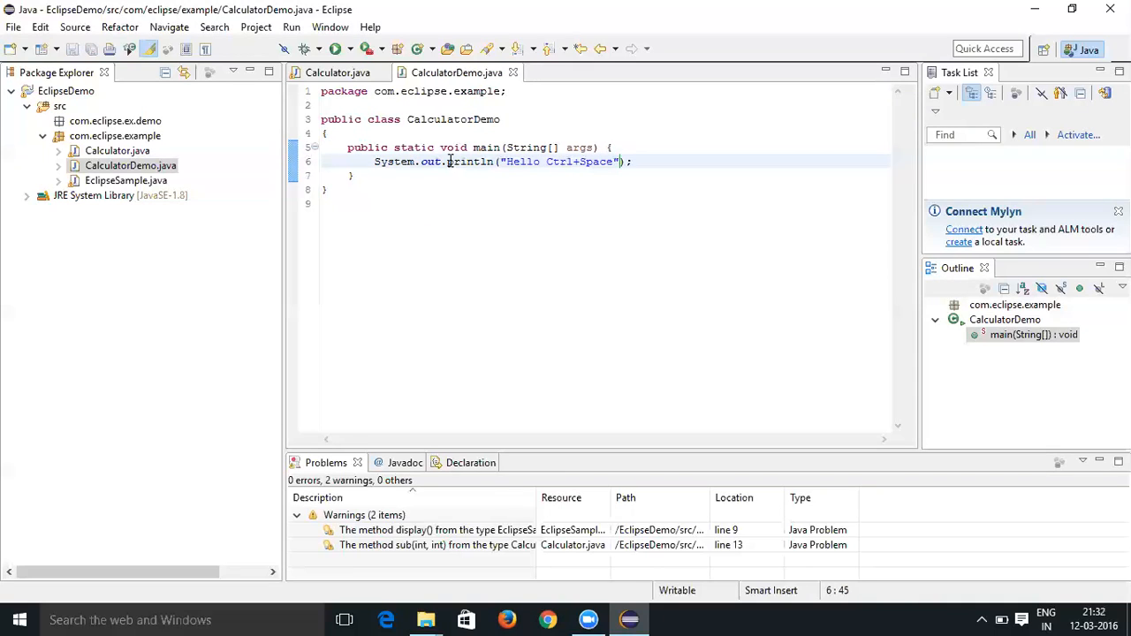
Start a new line below the print statement declaring a Calculator object.
click(632, 161)
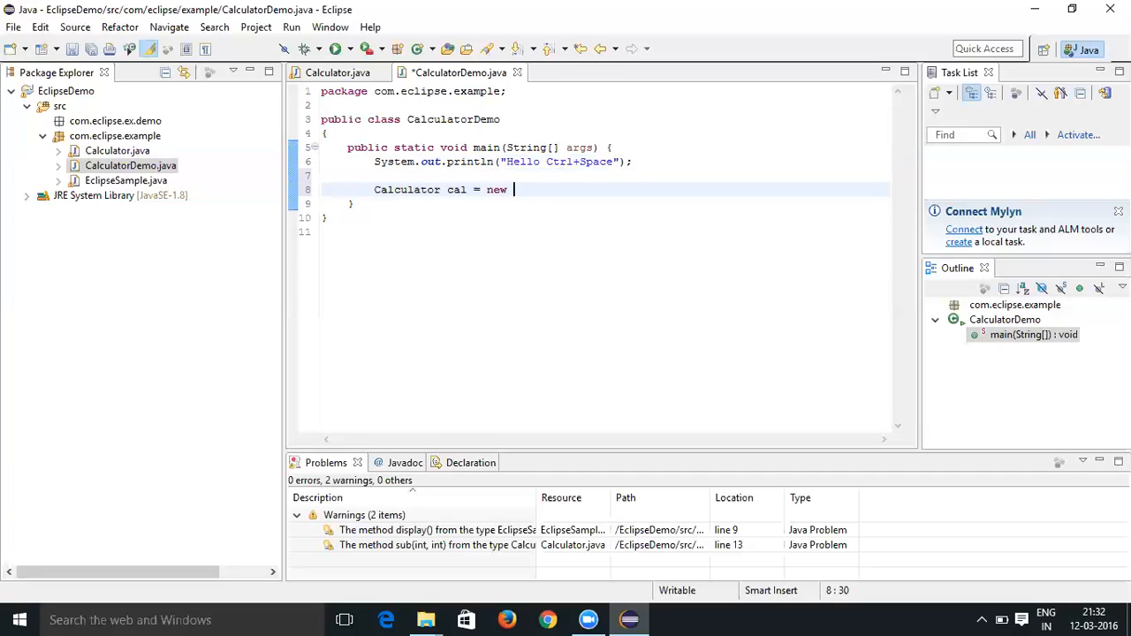
text(Cal)
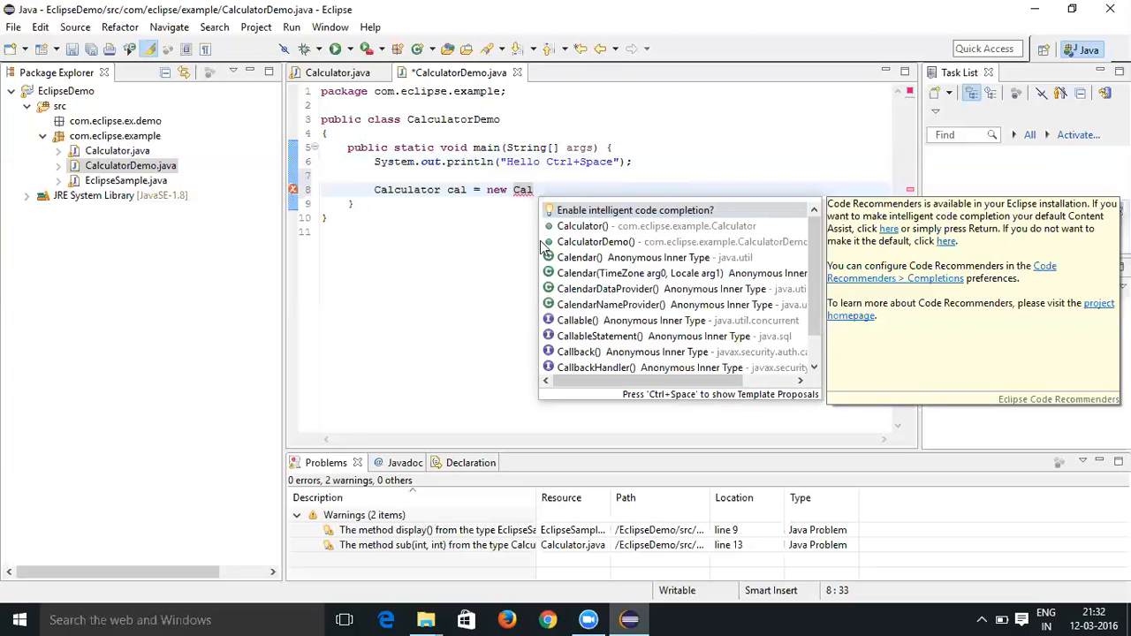
mouse_move(582, 225)
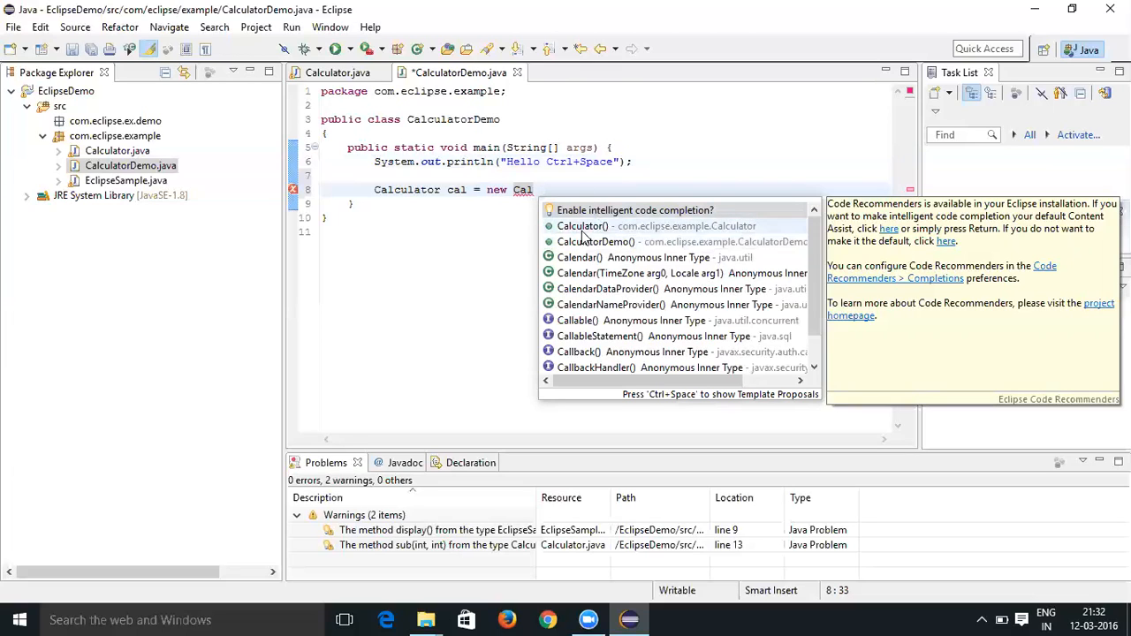
mouse_move(566, 232)
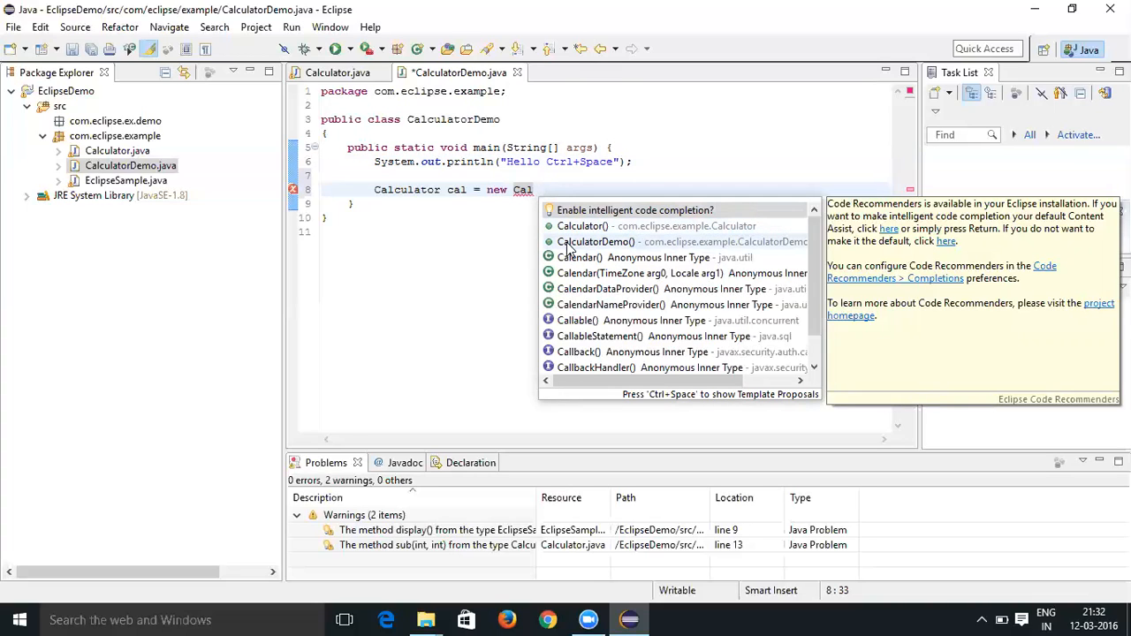
mouse_move(610, 267)
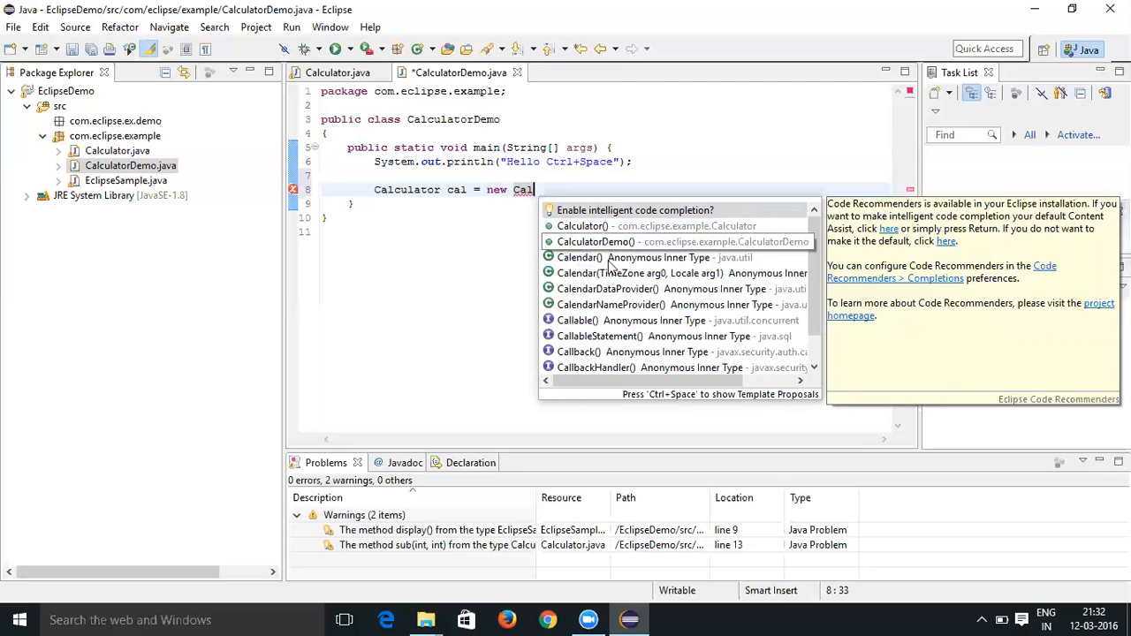
mouse_move(617, 319)
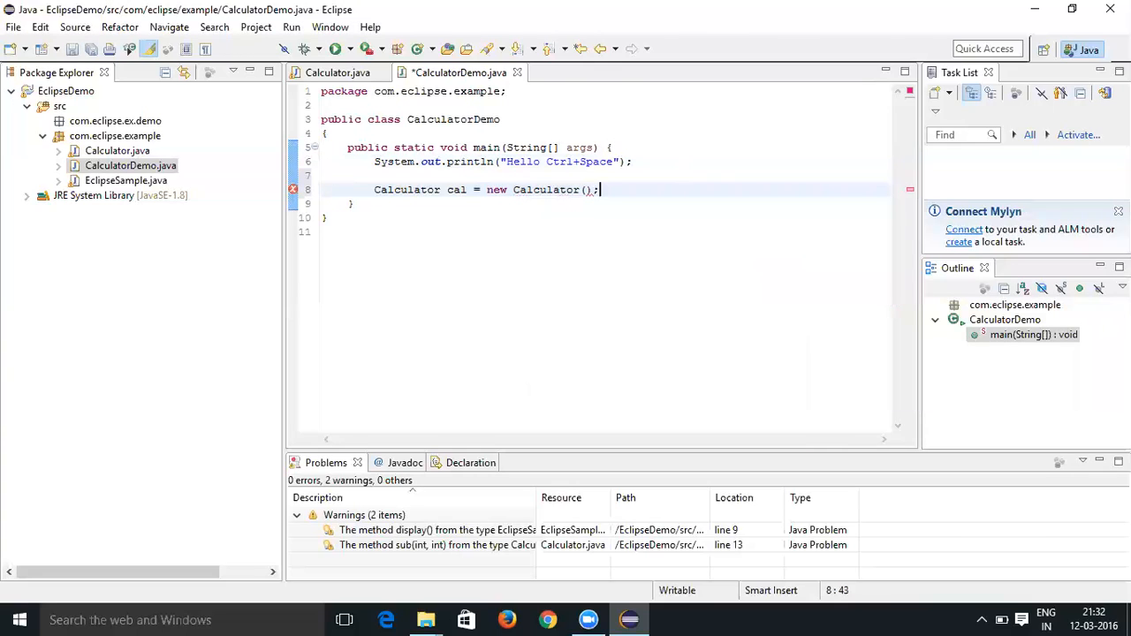
Write cal.add(10, 20, 30); using content assist for the add method.
text(cal)
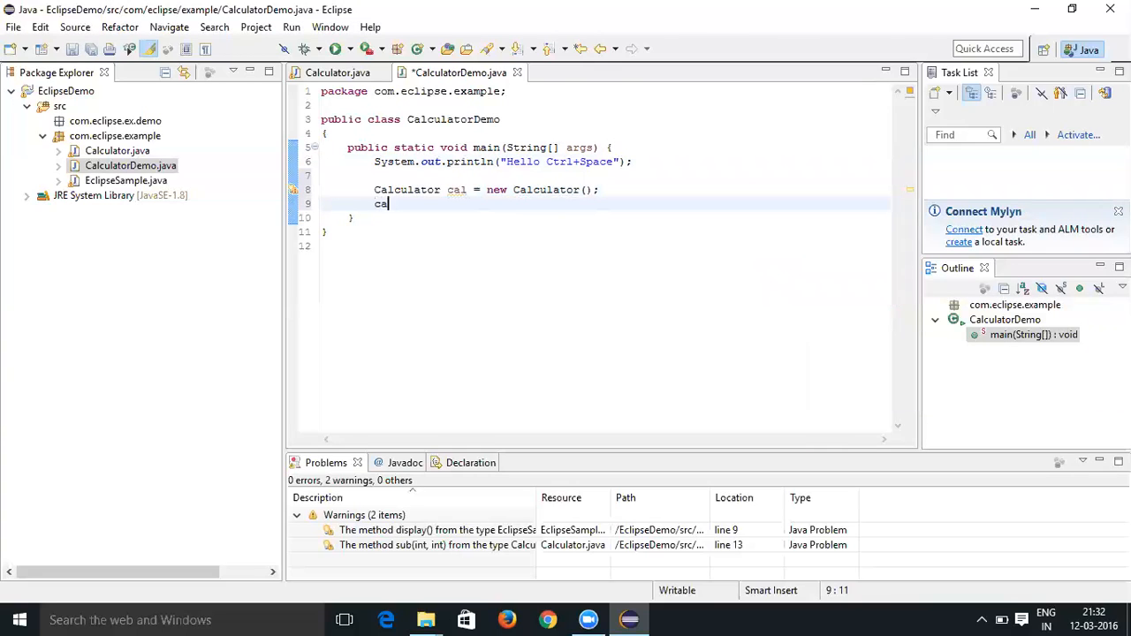
text(l)
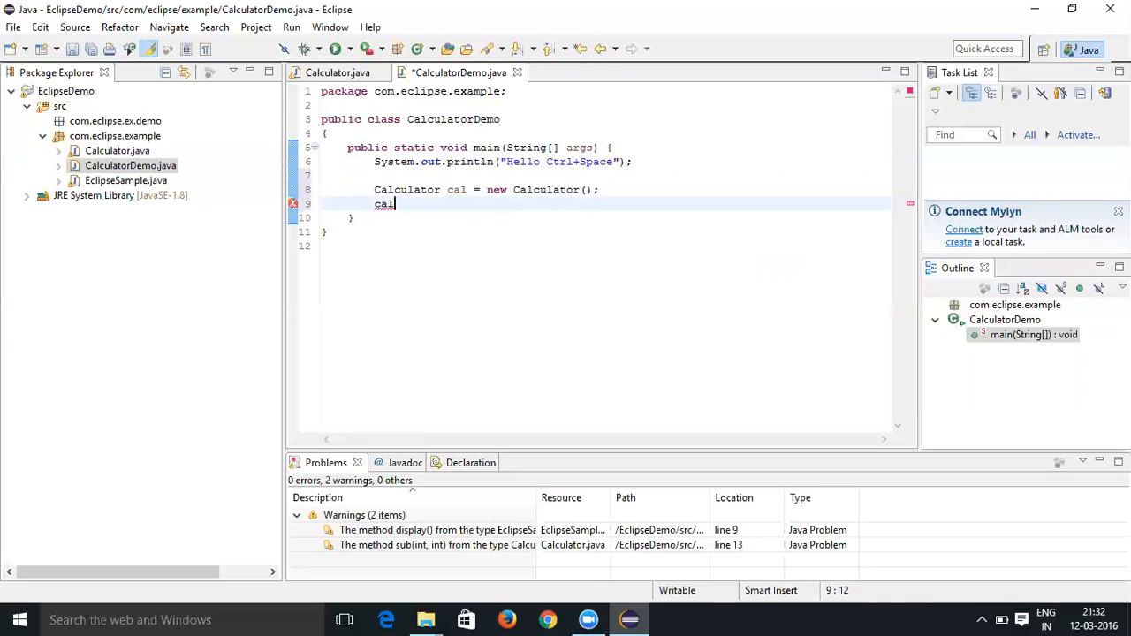
text(.)
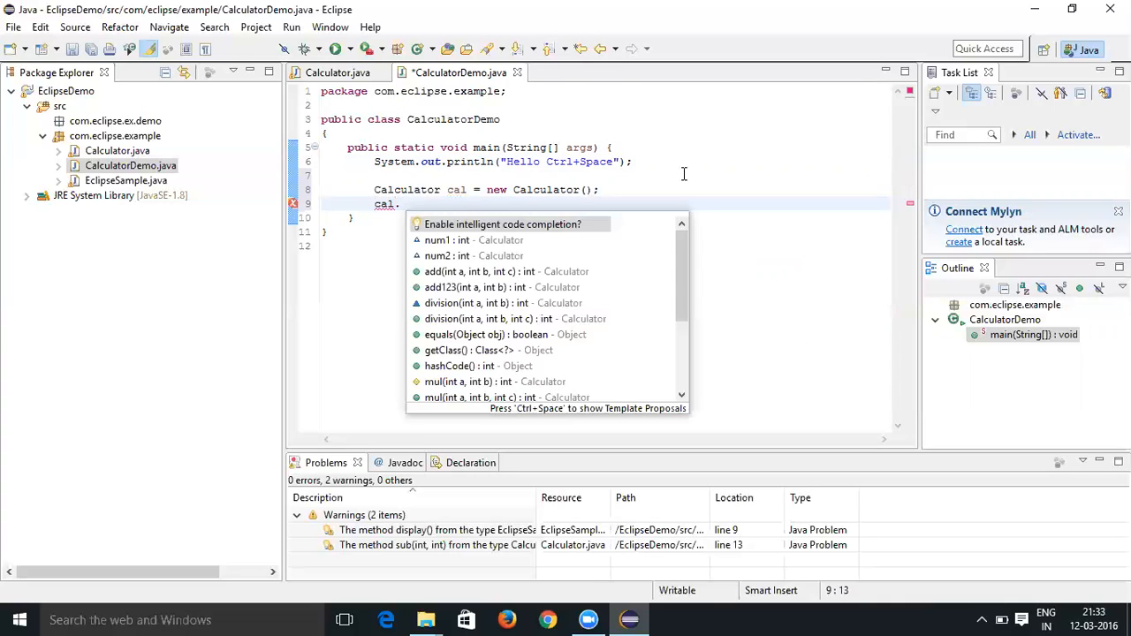
key(Escape)
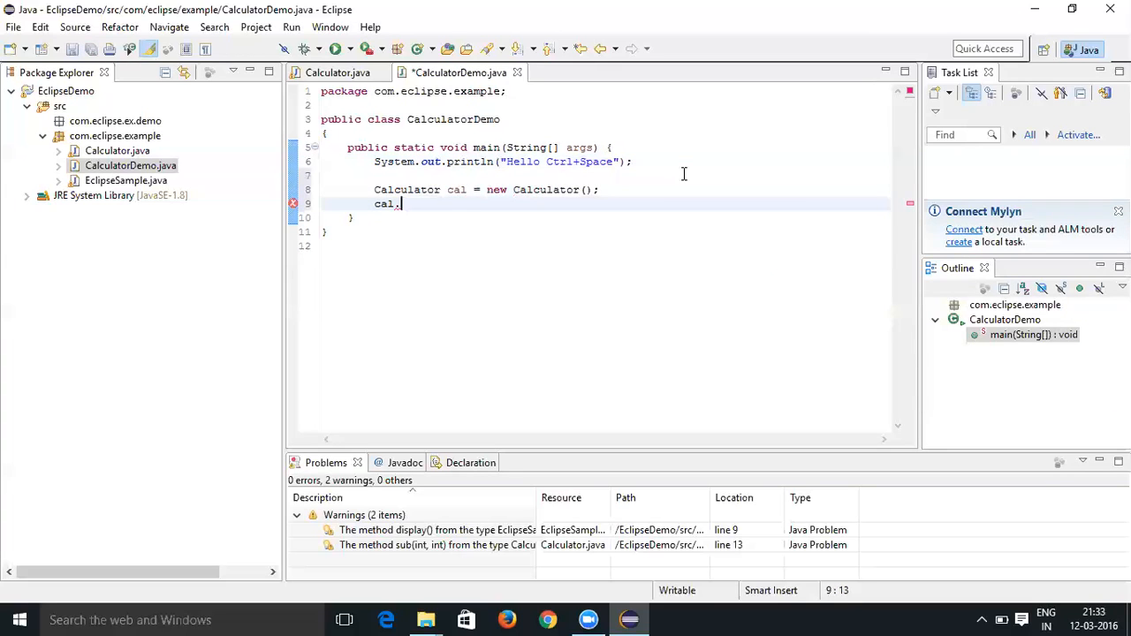
text(.)
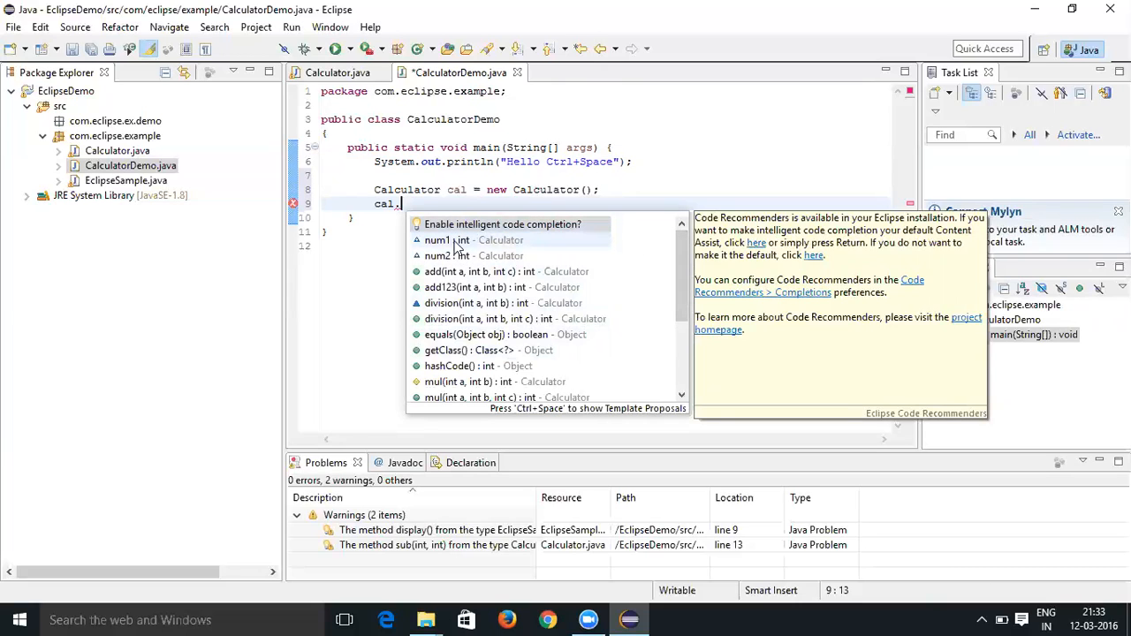
mouse_move(473, 255)
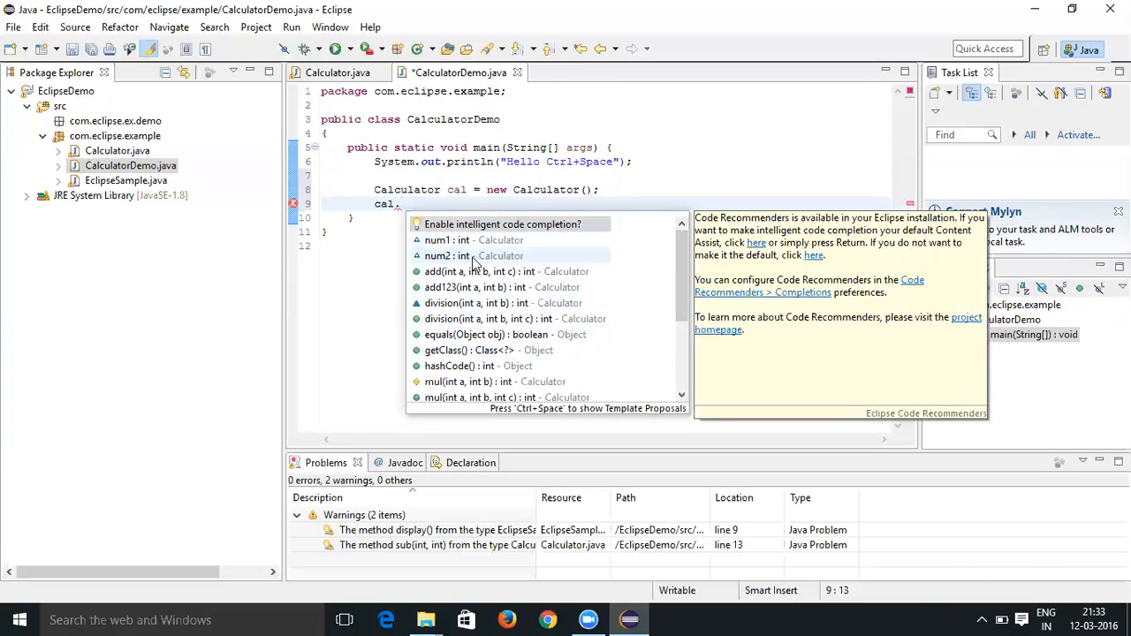
mouse_move(466, 286)
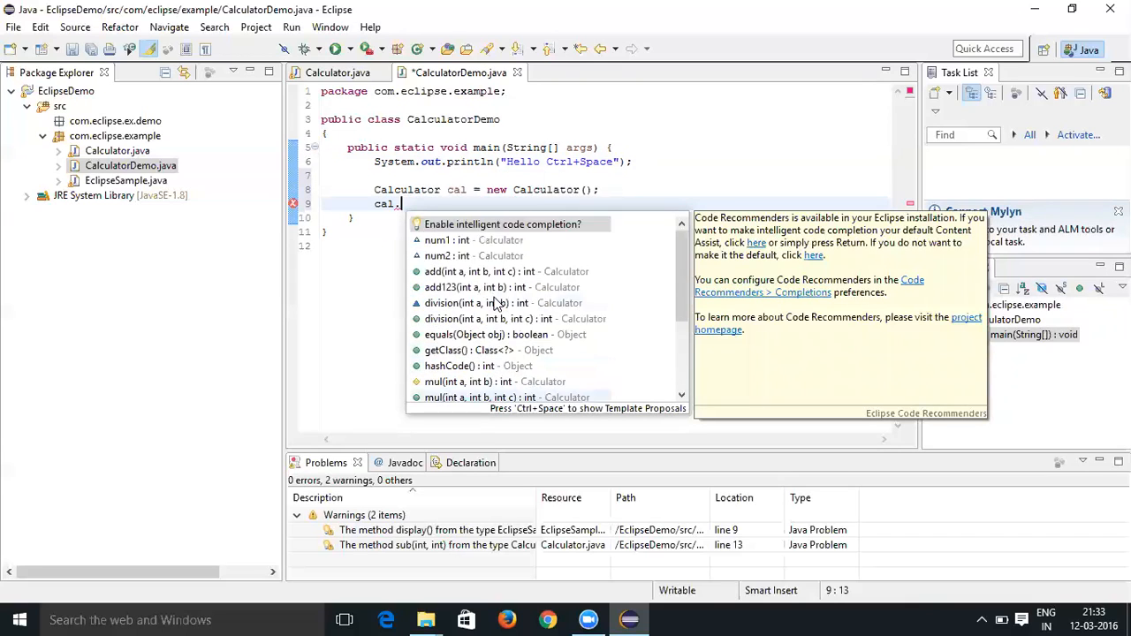
mouse_move(451, 271)
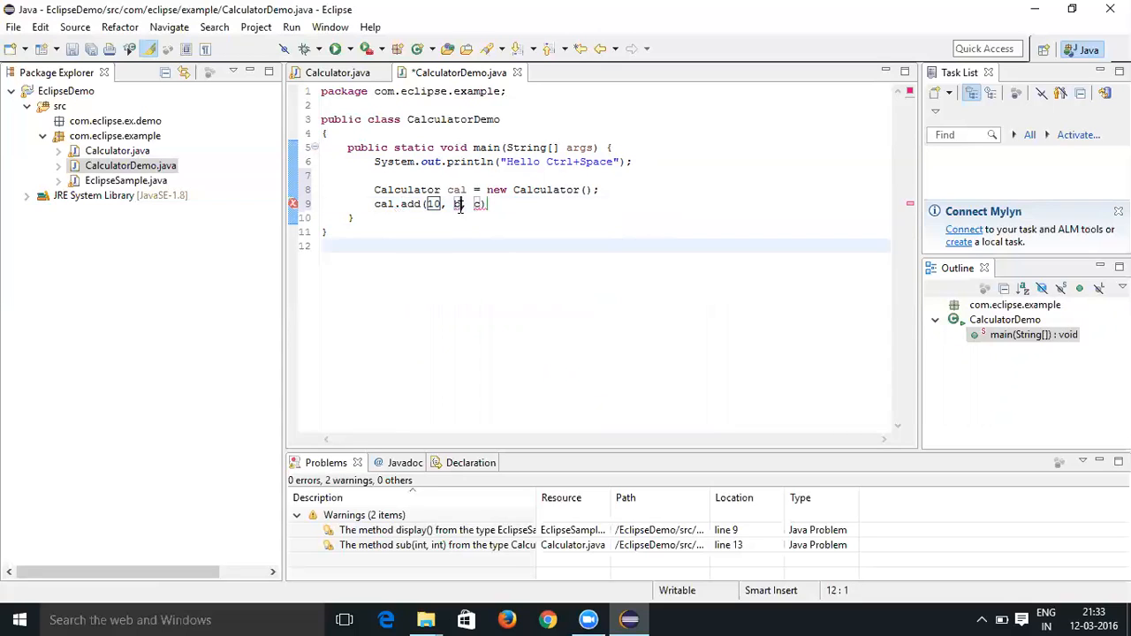
text(20)
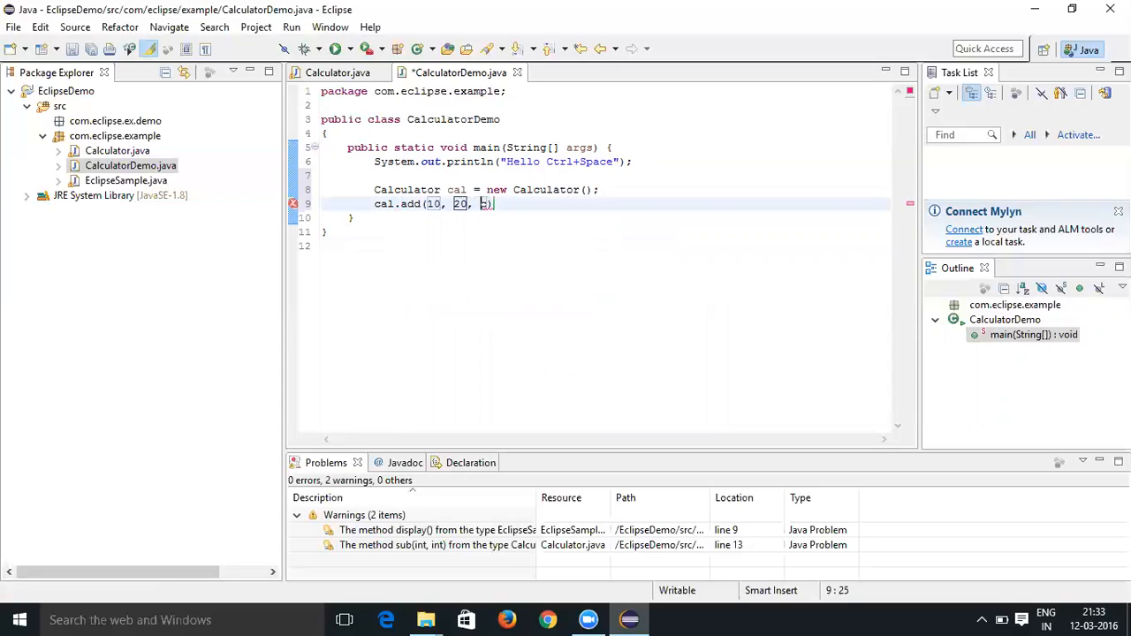
text(30)
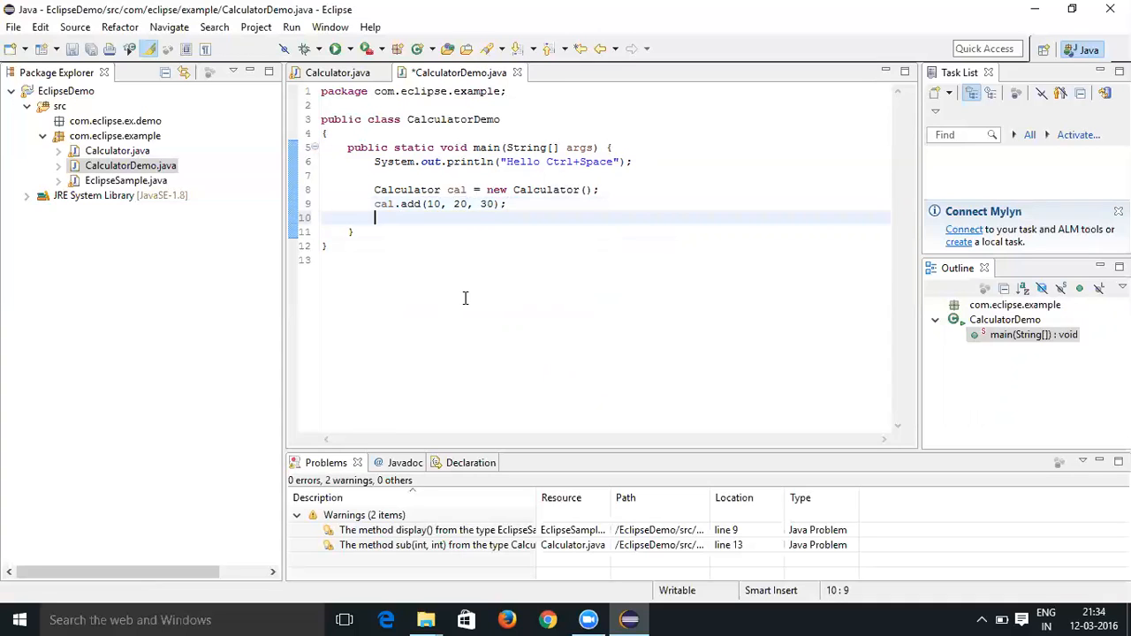
Type 'cal.' on a new line, browse member proposals, then dismiss the list.
text(cal)
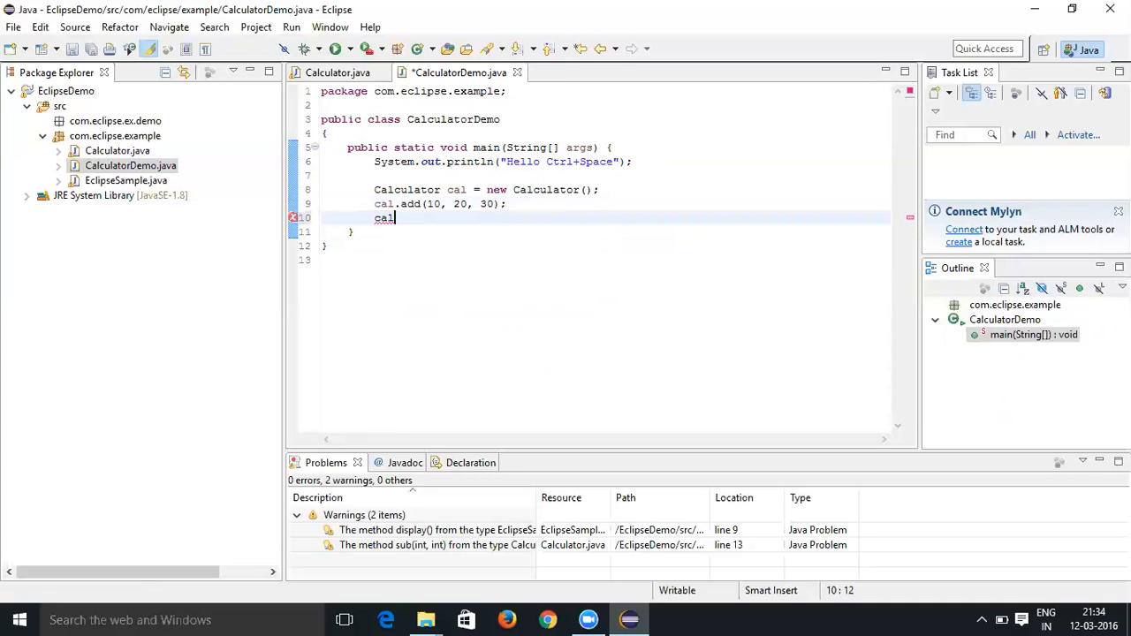
text(.)
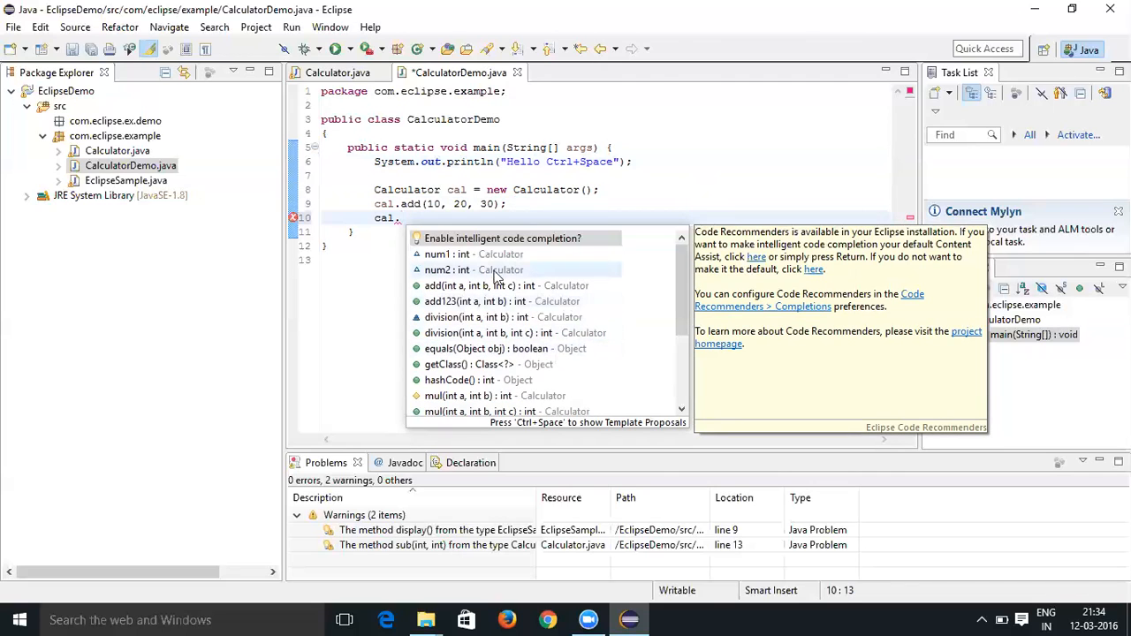
mouse_move(440, 242)
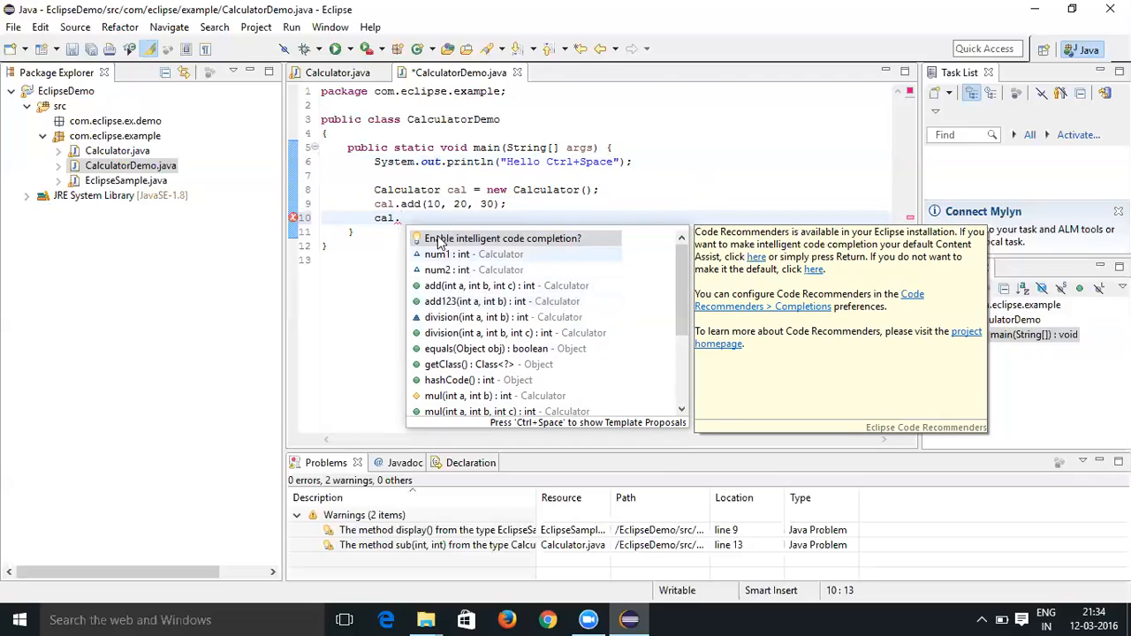
key(Escape)
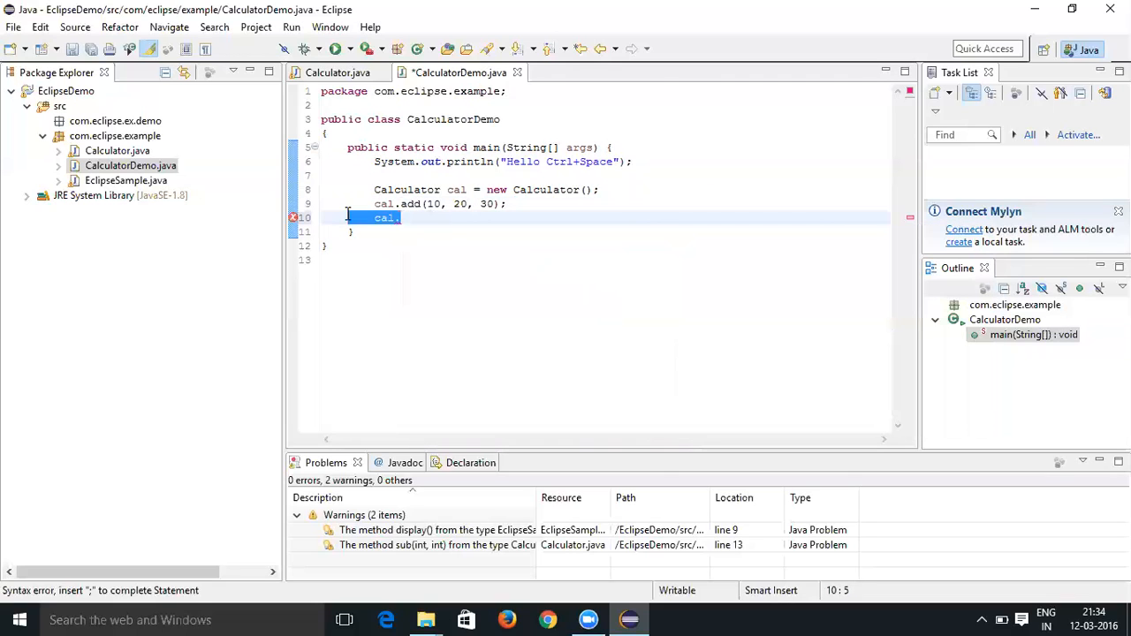